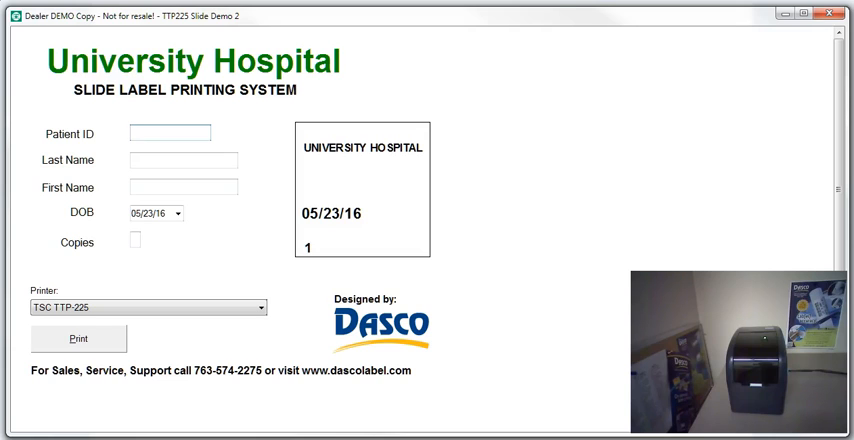
left_click(170, 132)
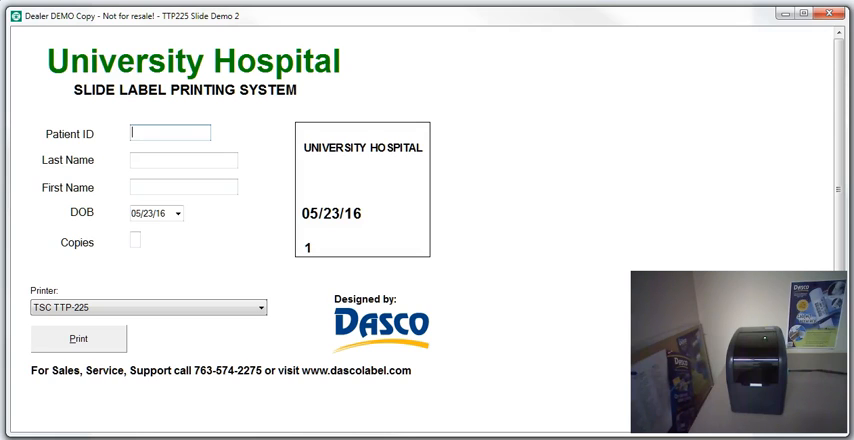
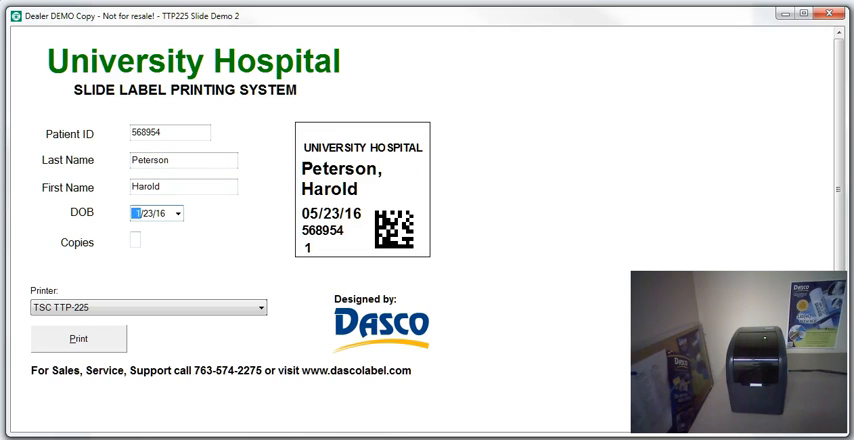
left_click(150, 213)
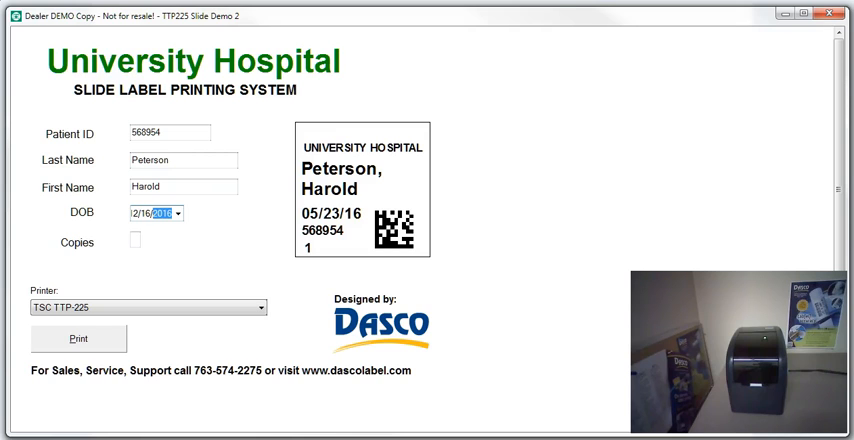
type("199")
left_click(135, 239)
type("2")
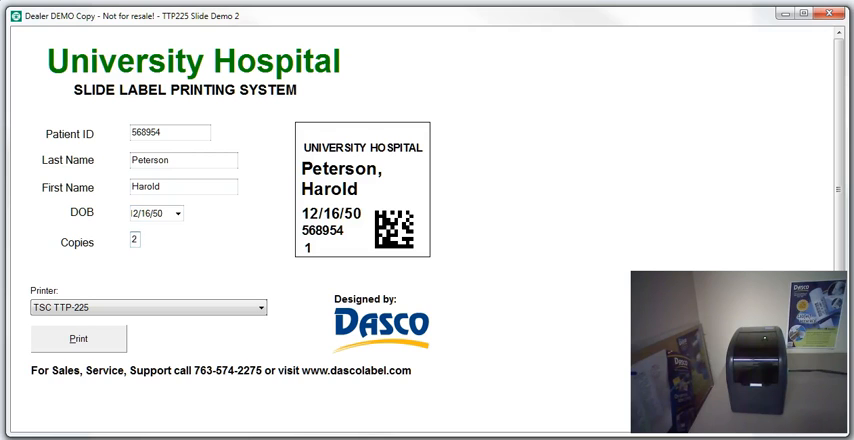
left_click(78, 338)
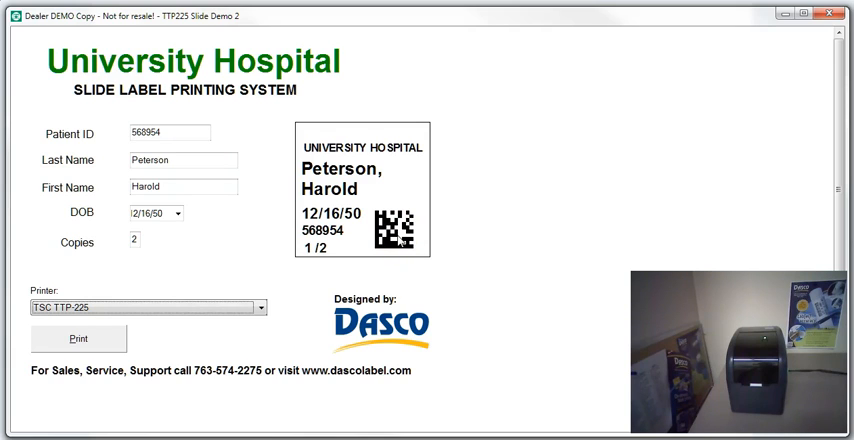
mouse_move(258, 330)
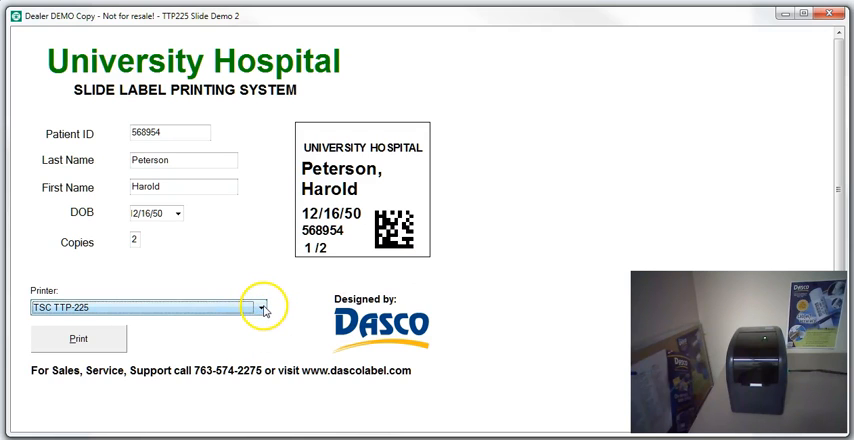
left_click(261, 307)
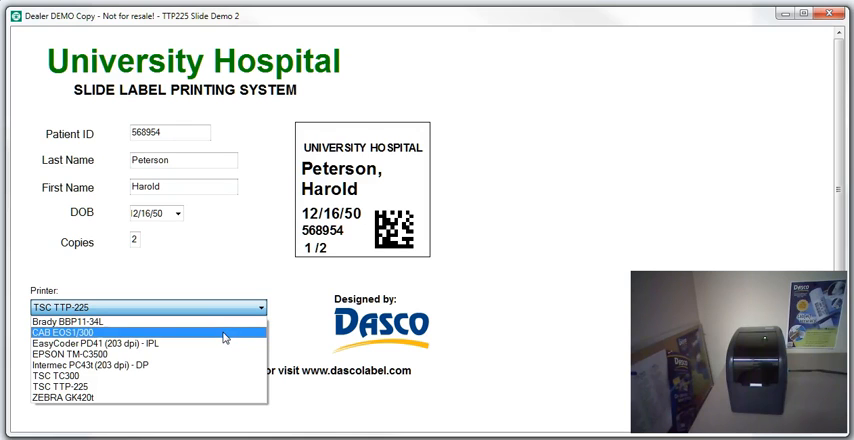
mouse_move(218, 343)
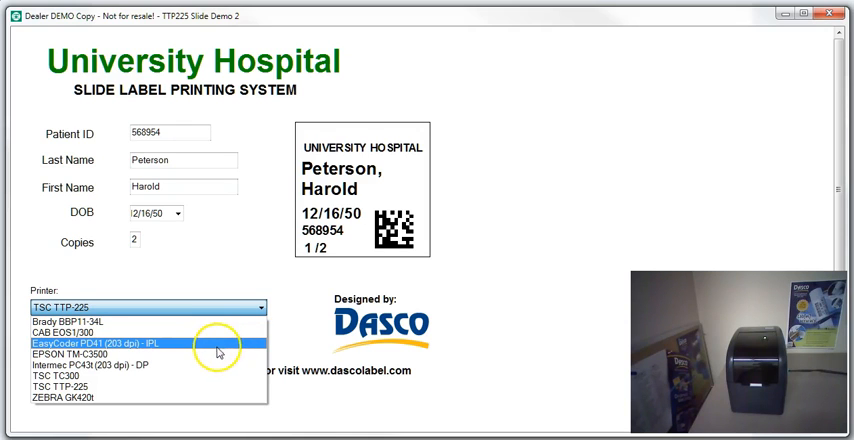
mouse_move(210, 364)
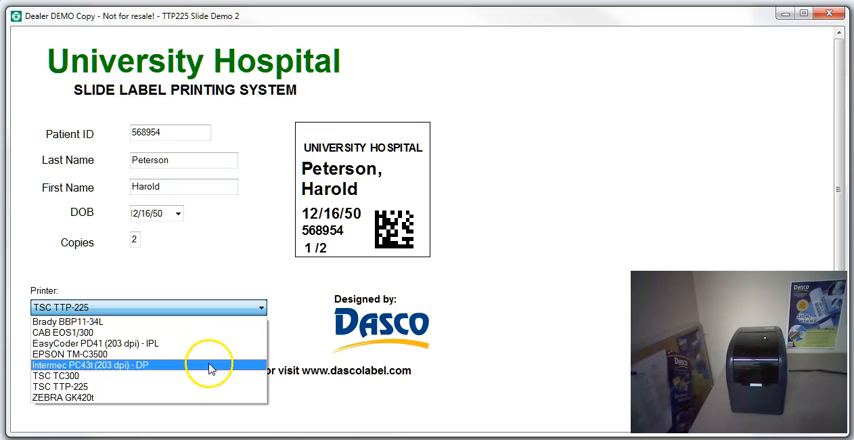
mouse_move(200, 397)
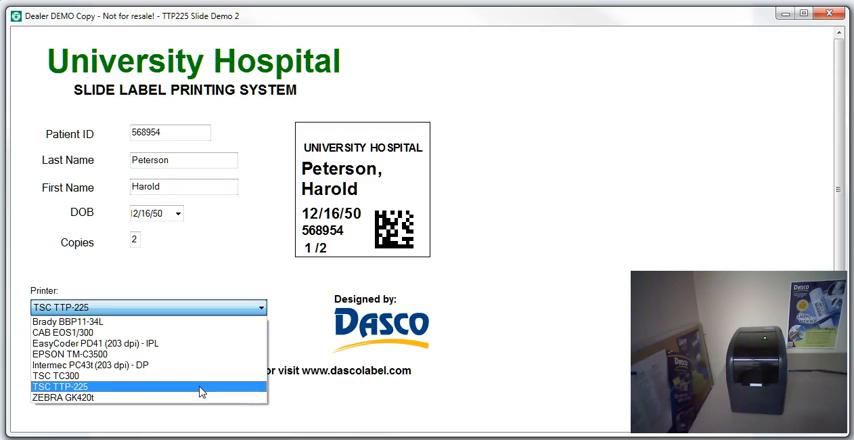
left_click(66, 387)
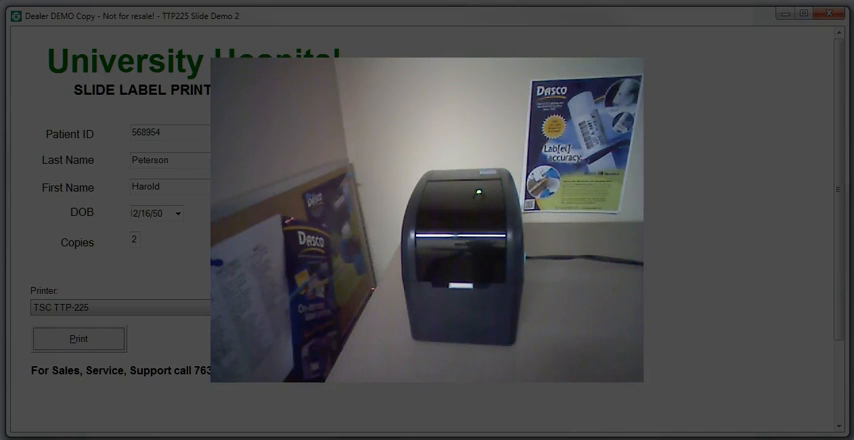
left_click(78, 338)
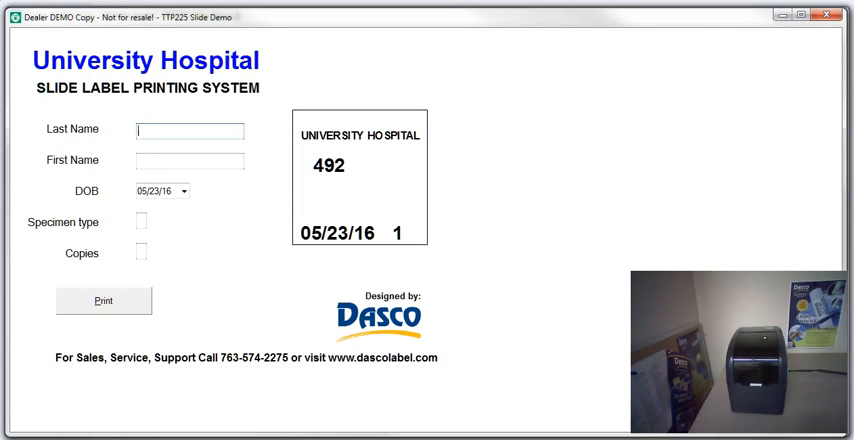
left_click(190, 160)
type("Ha")
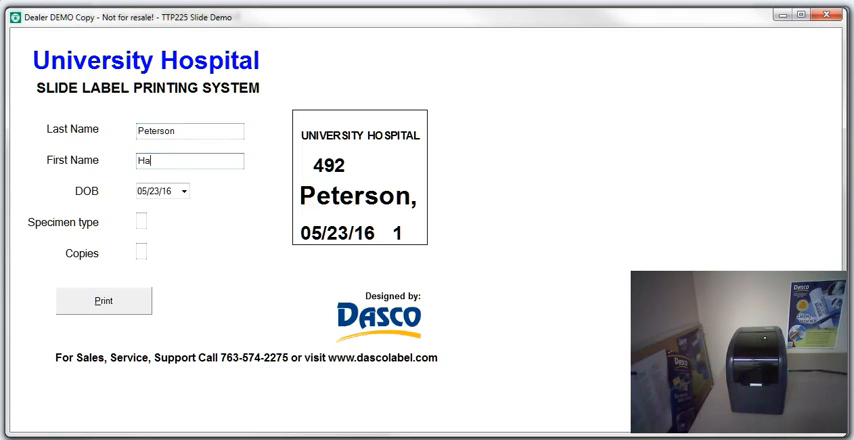
key("backspace")
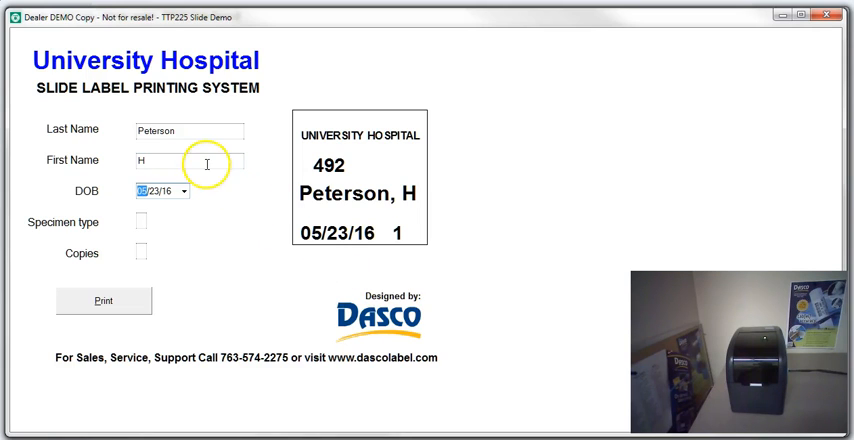
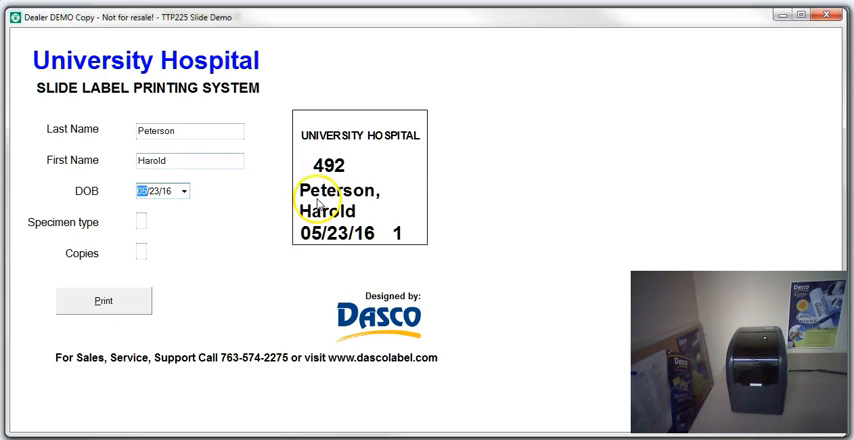
left_click(189, 131)
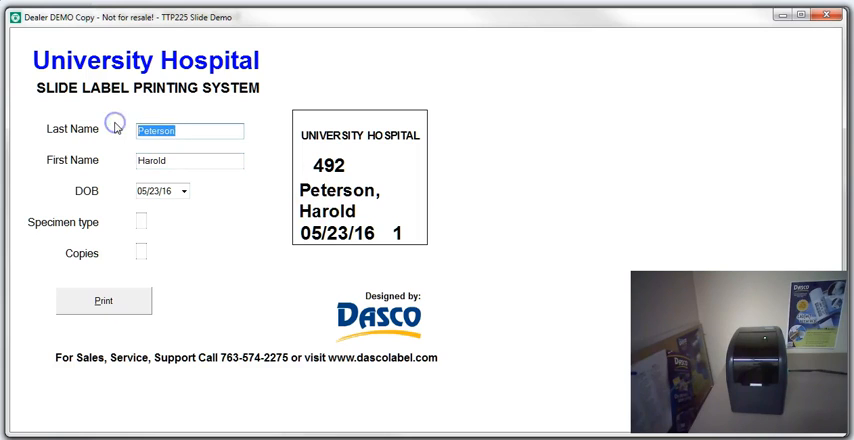
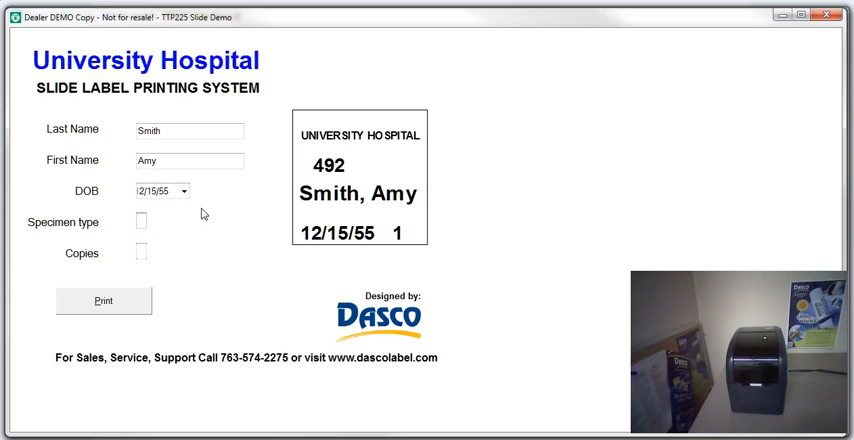
- Enter specimen type X and 3 copies, so the preview reads 16X492 and 1/3
left_click(141, 220)
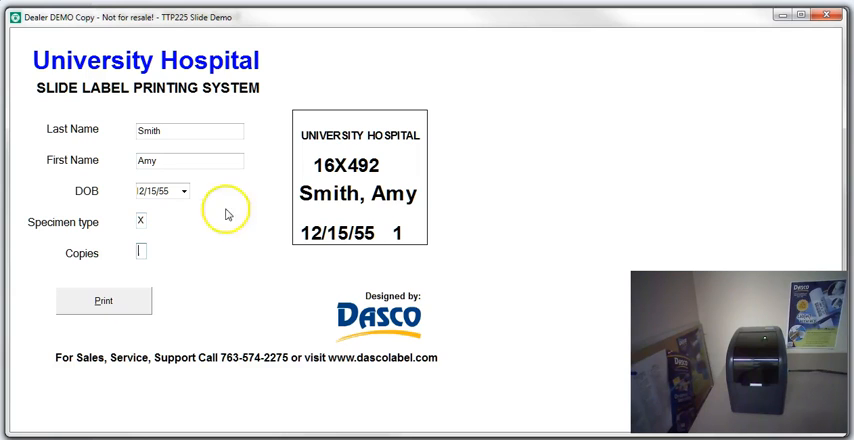
mouse_move(325, 170)
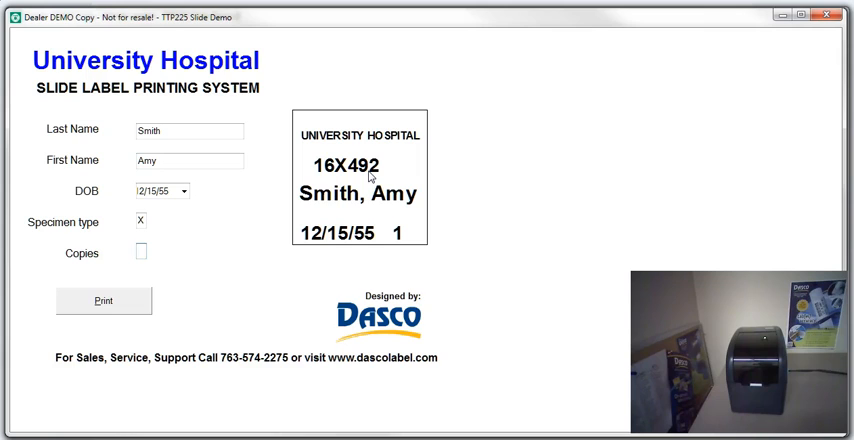
left_click(103, 300)
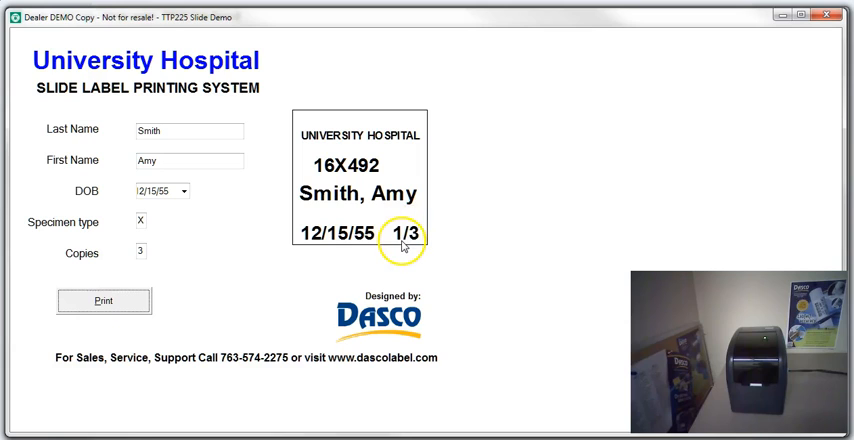
mouse_move(243, 318)
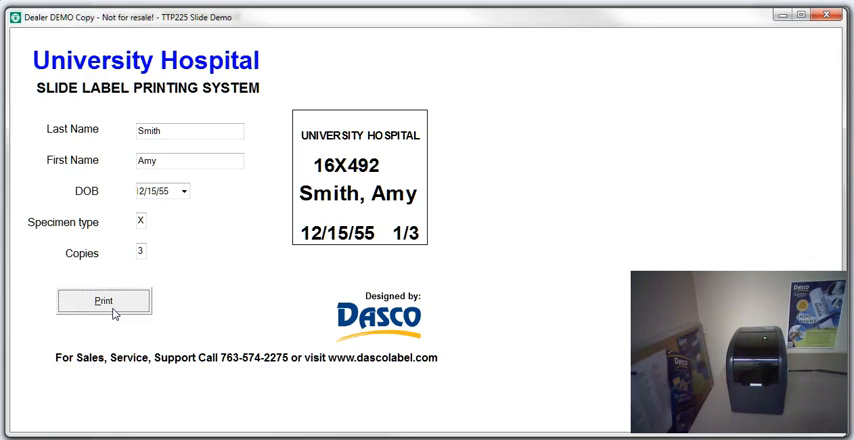
left_click(104, 302)
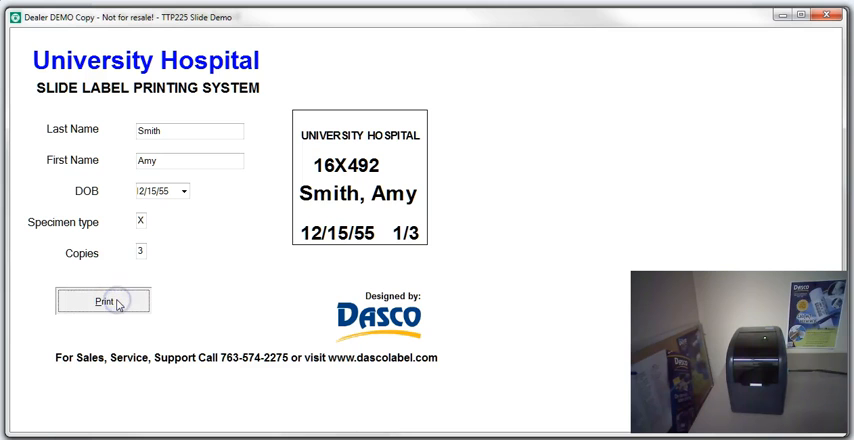
left_click(103, 301)
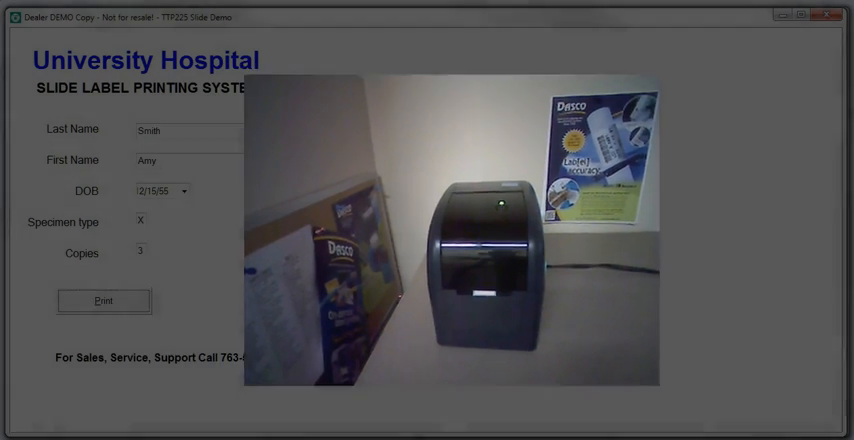
left_click(103, 300)
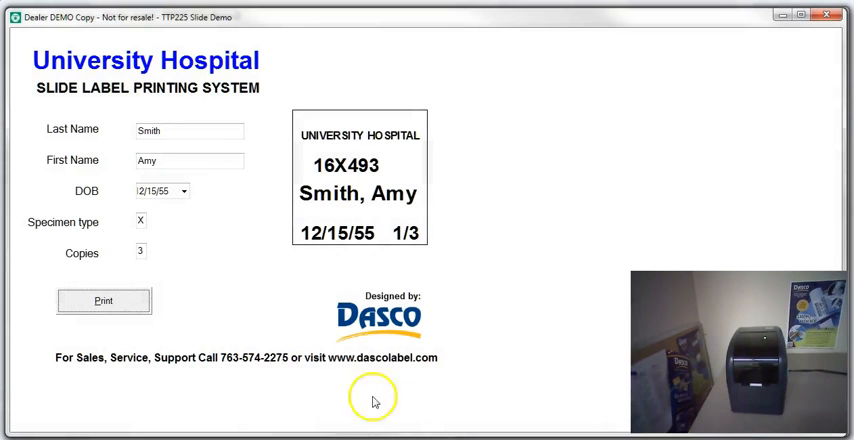